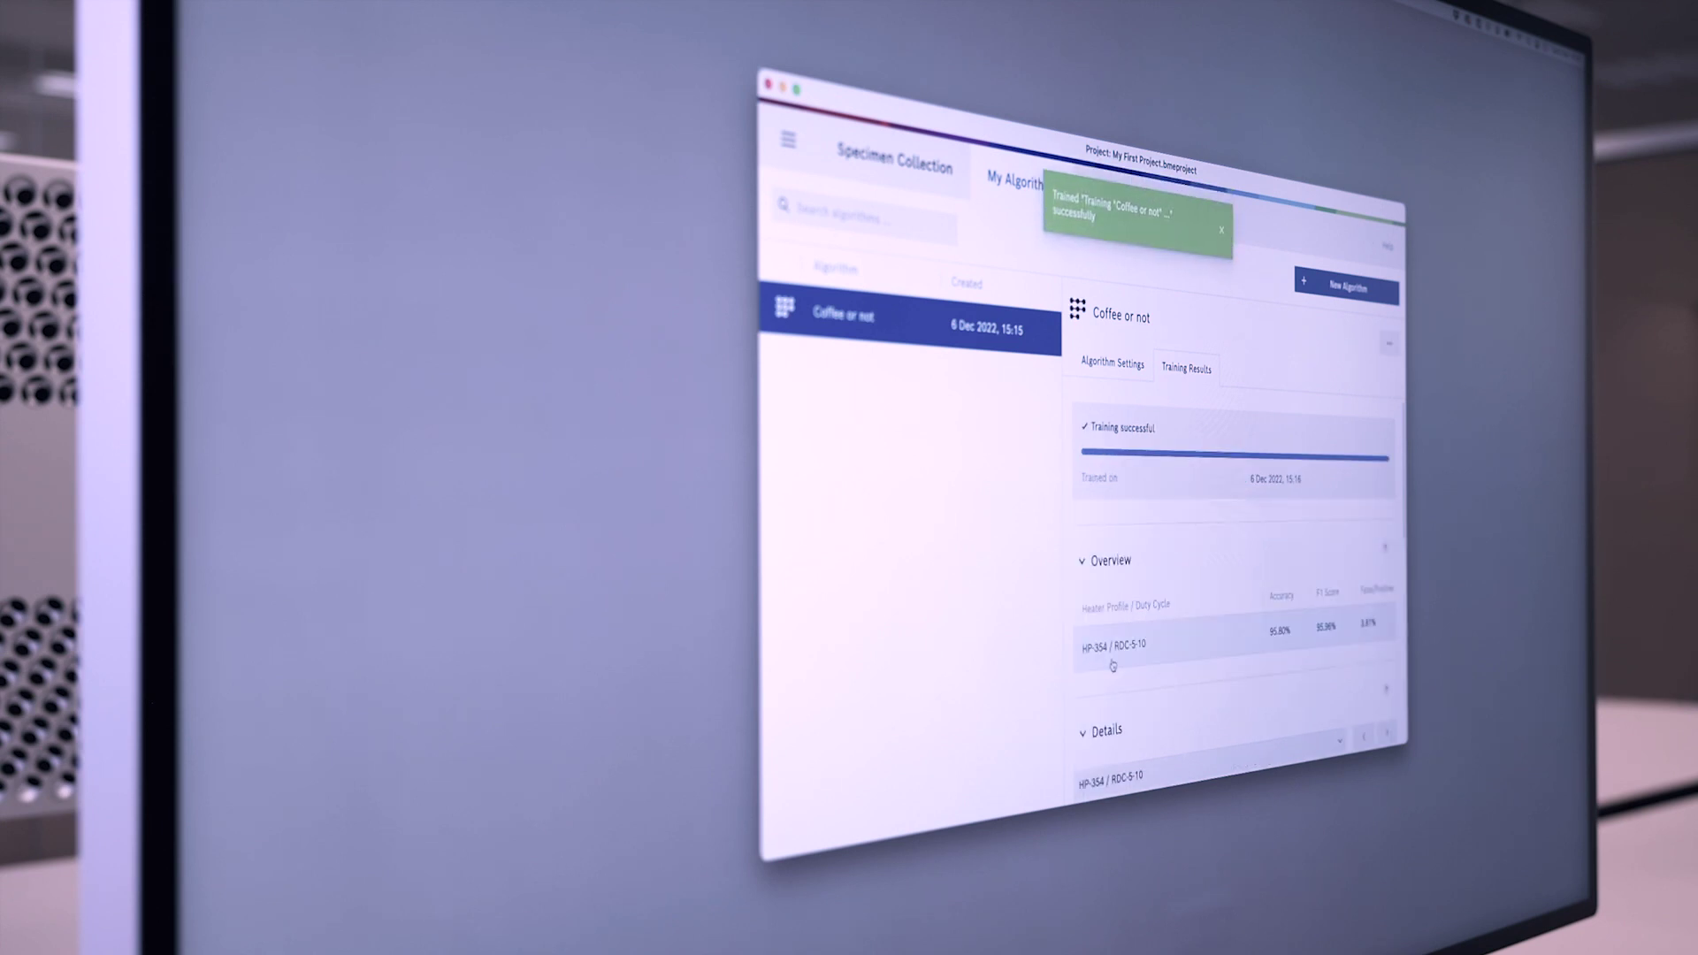
# - Open the Coffee or not algorithm's training results overview for HP-354 / RDC-5-10
pyautogui.click(1220, 232)
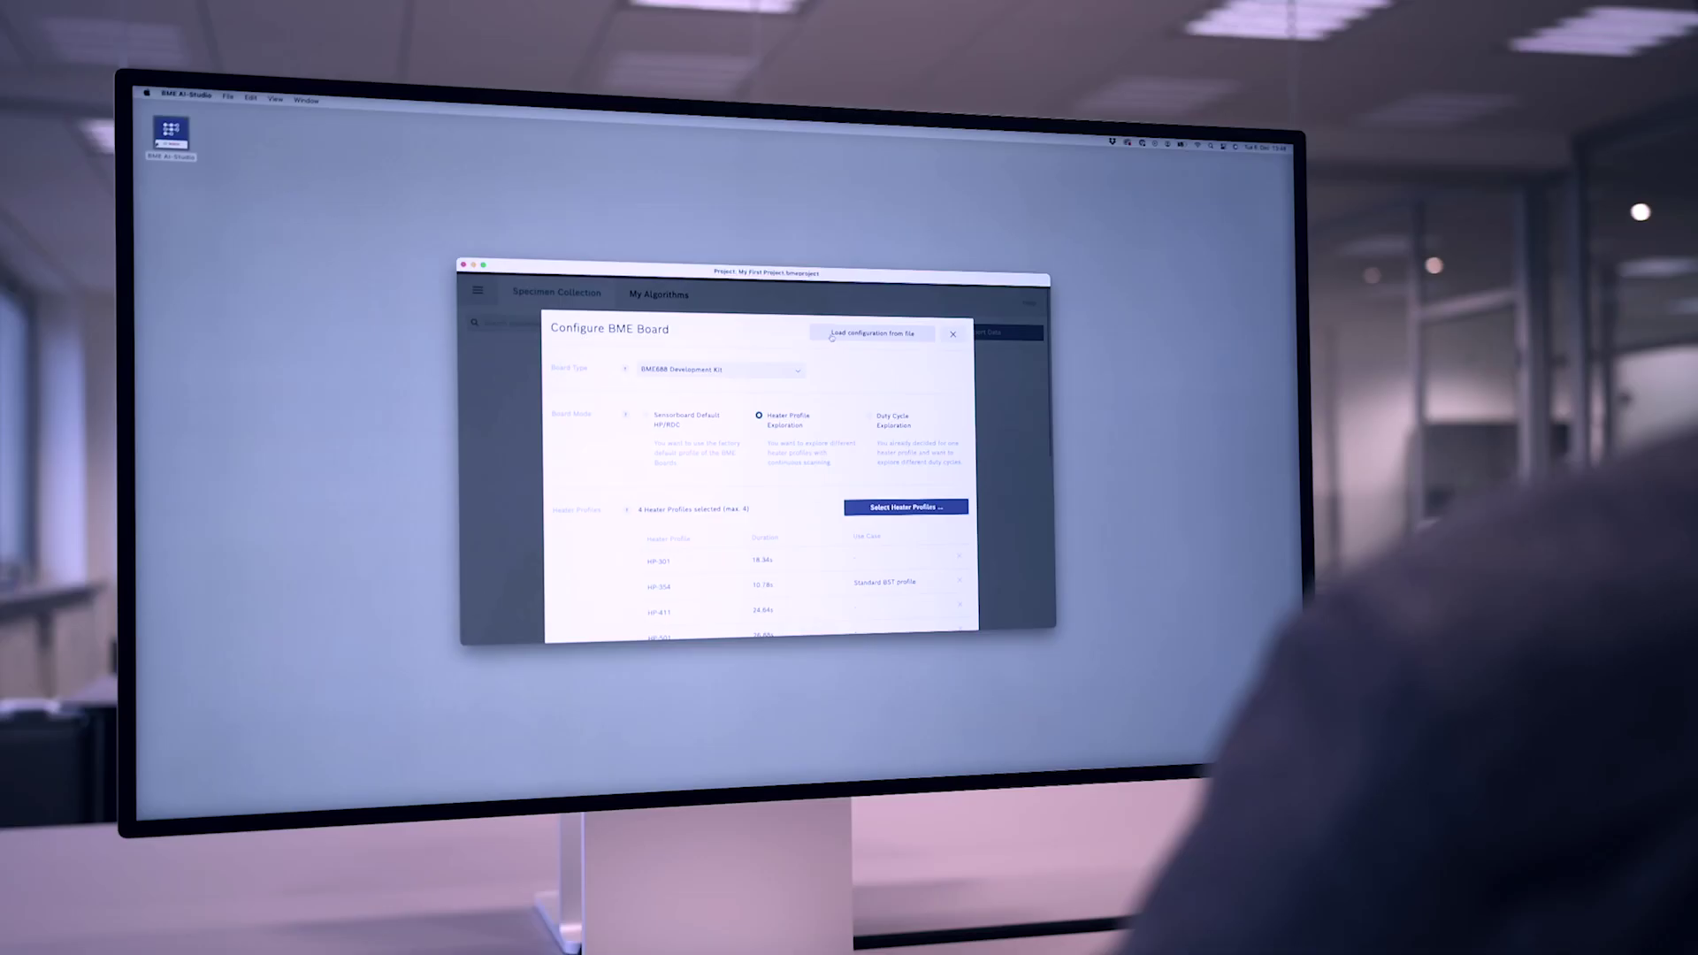
# - Switch the board layout to Shuffled in the Configure BME Board dialog
pyautogui.click(648, 415)
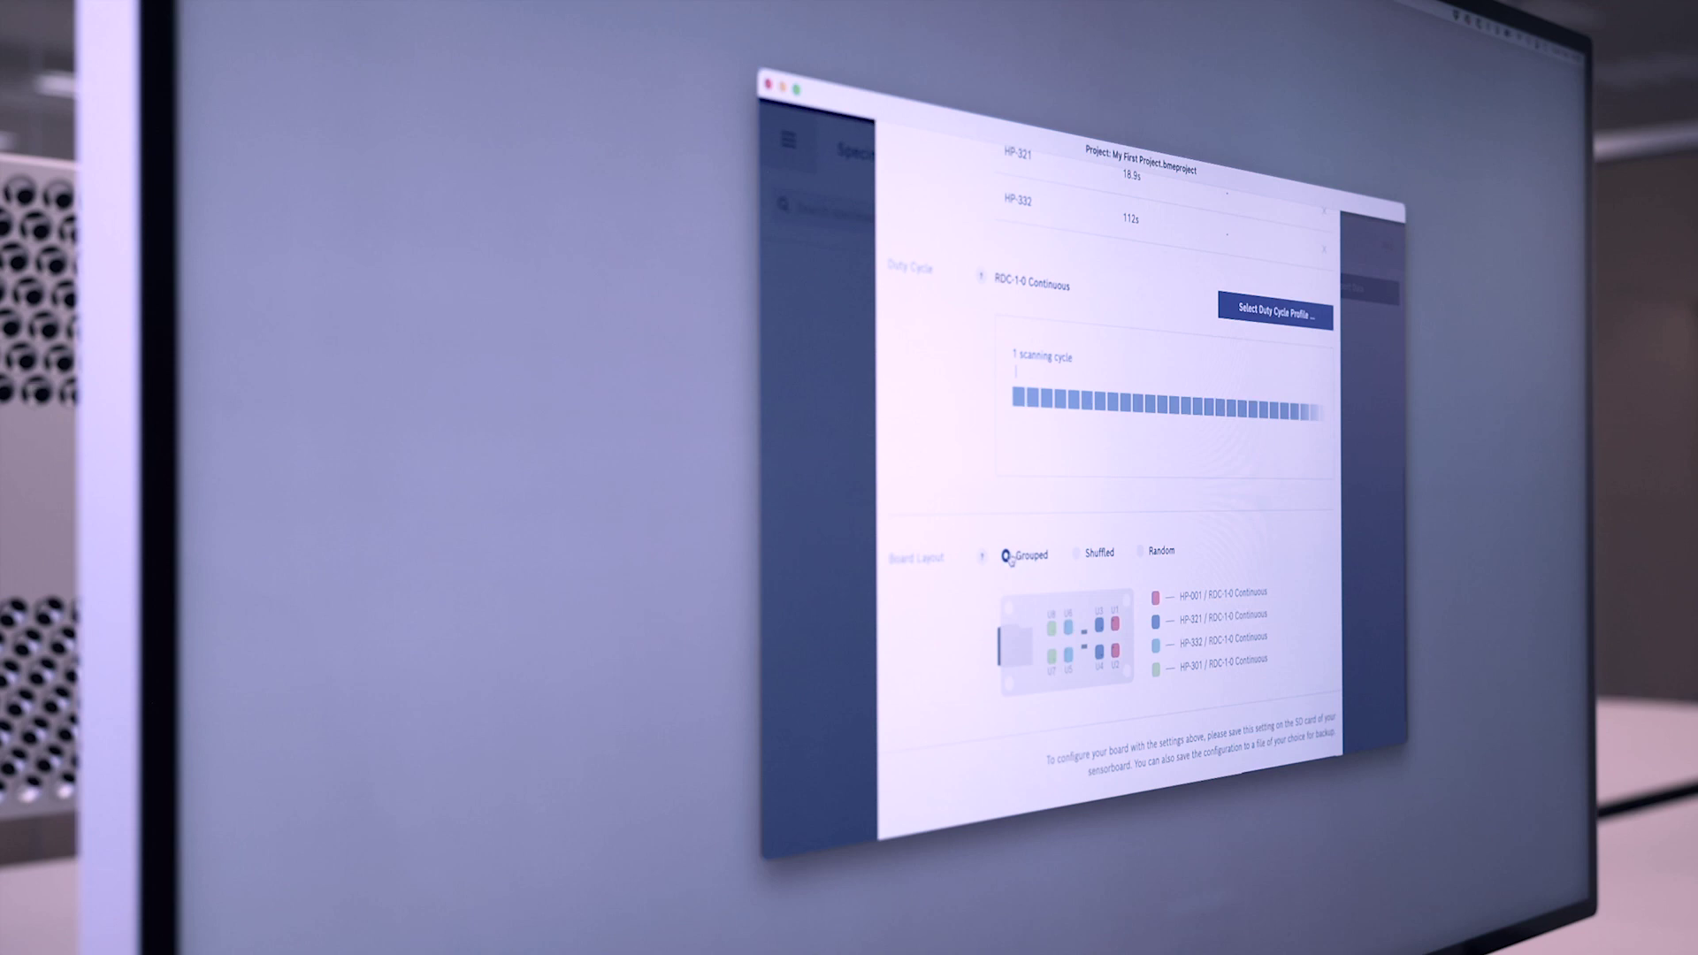
pyautogui.click(1075, 554)
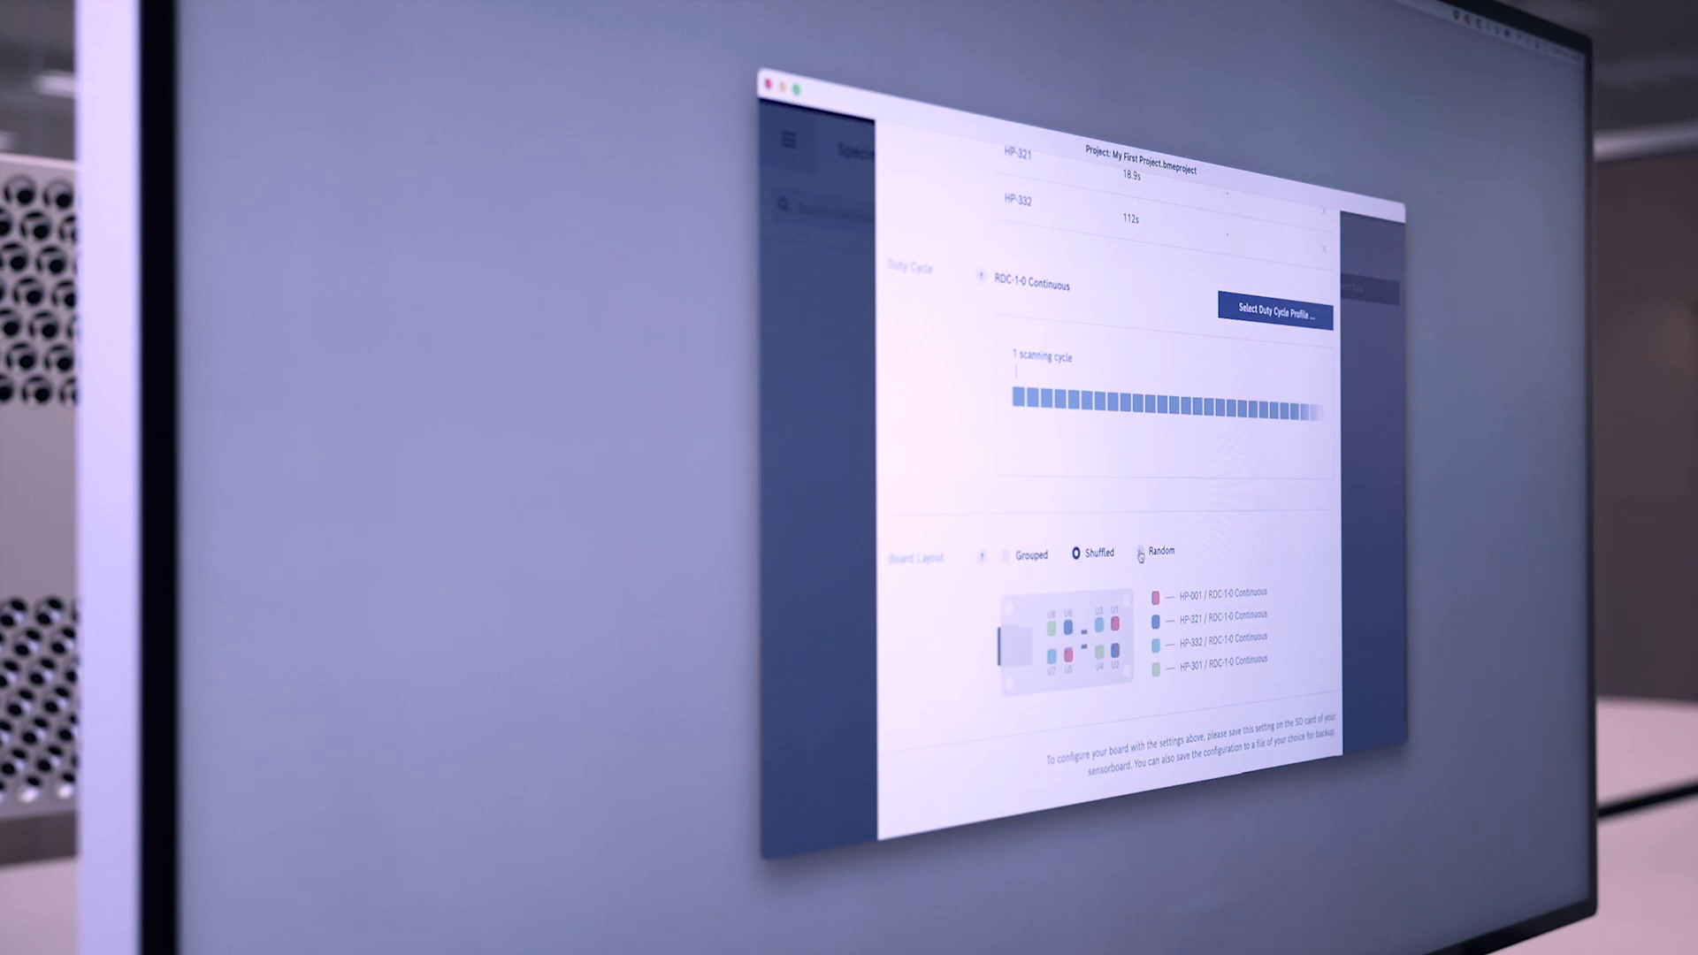